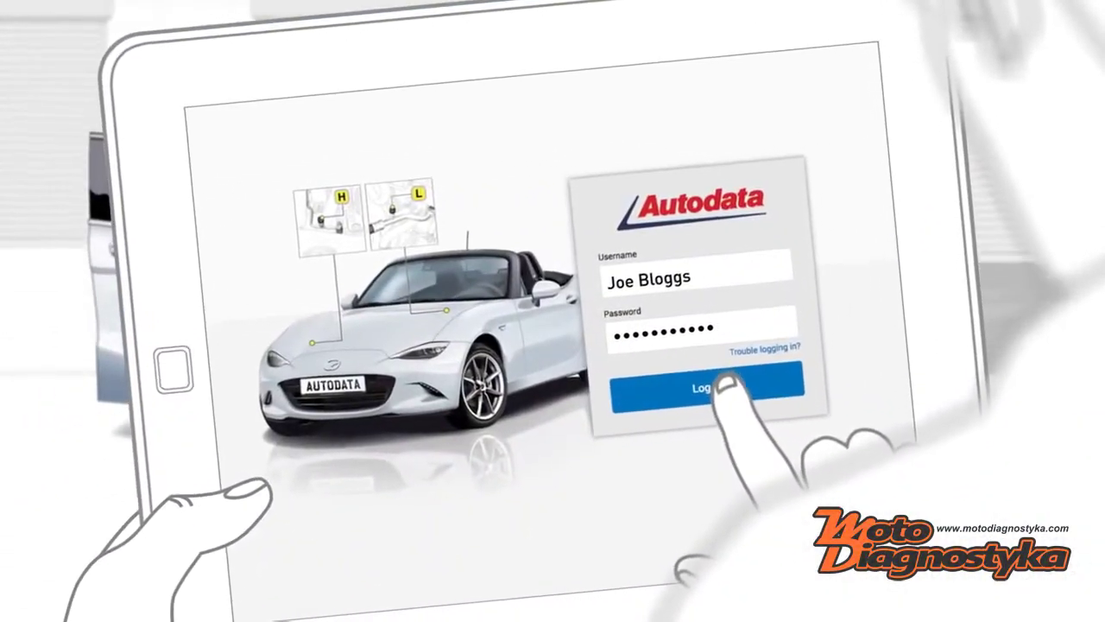
- Log in and look up fault code P0406 (EGR valve position sensor) for the Mercedes A-Class
left_click(699, 389)
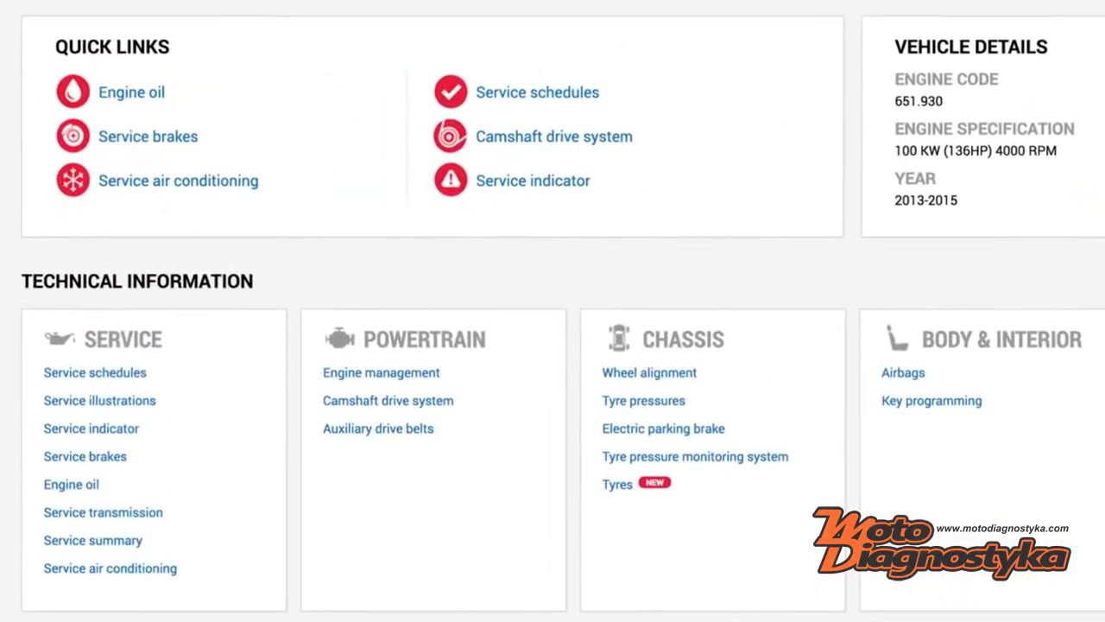
scroll("right", 3)
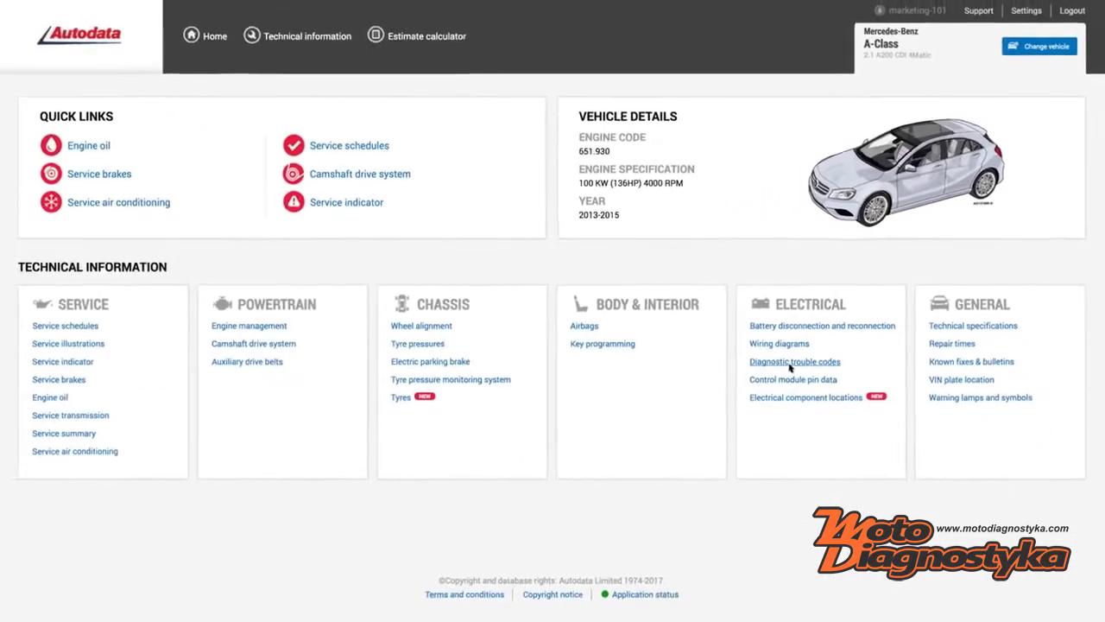
left_click(795, 362)
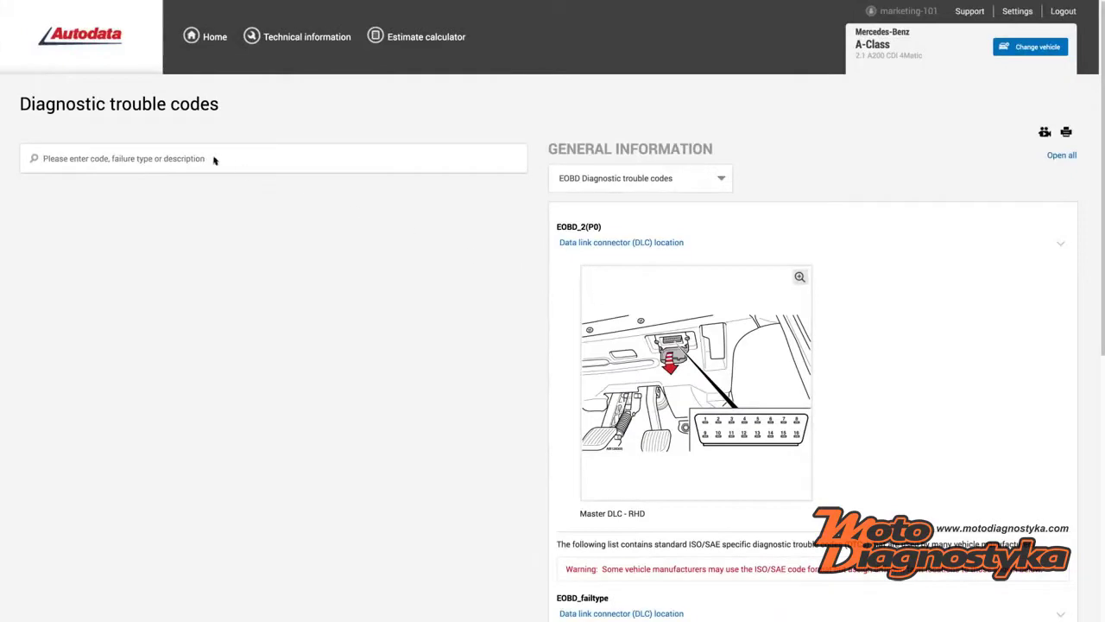
type("P0406")
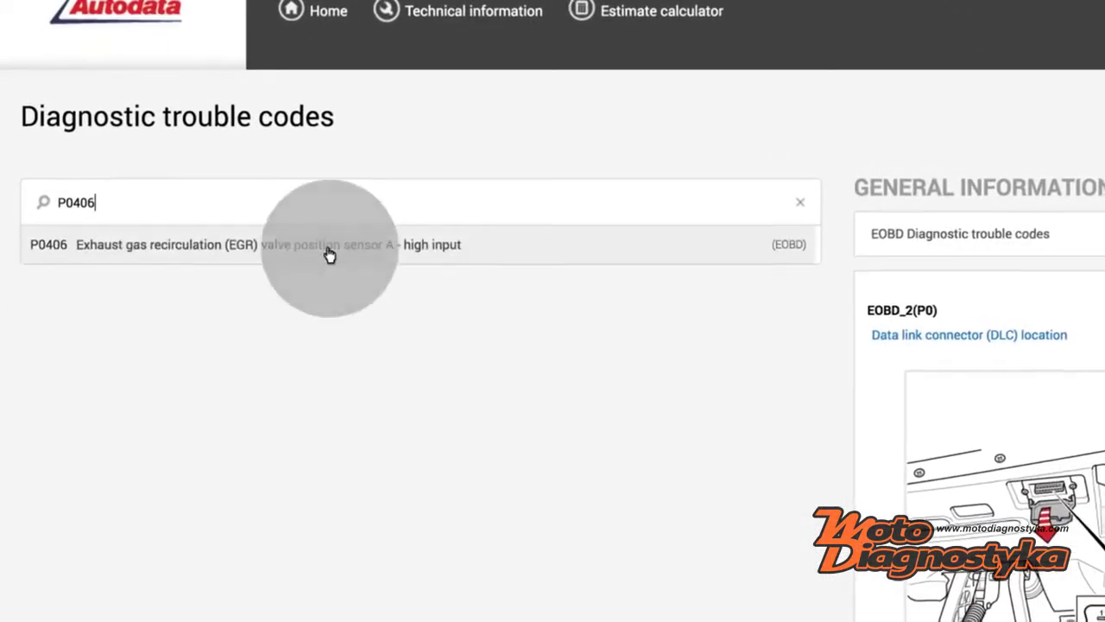
left_click(328, 244)
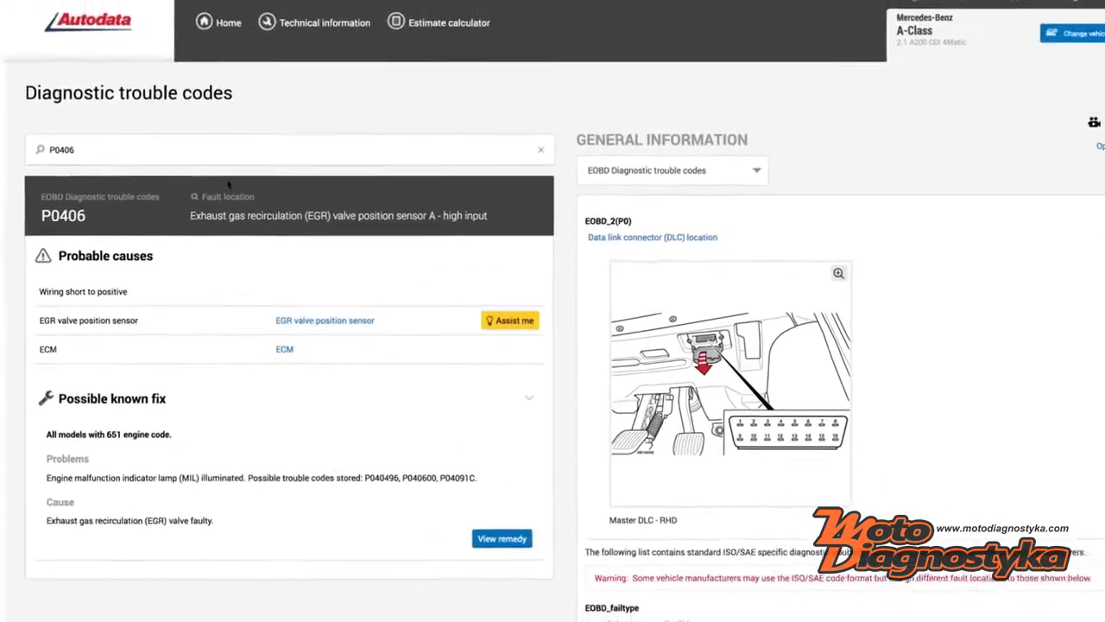
- Scroll the P0406 result down to the Possible known fix remedy
scroll("down", 3)
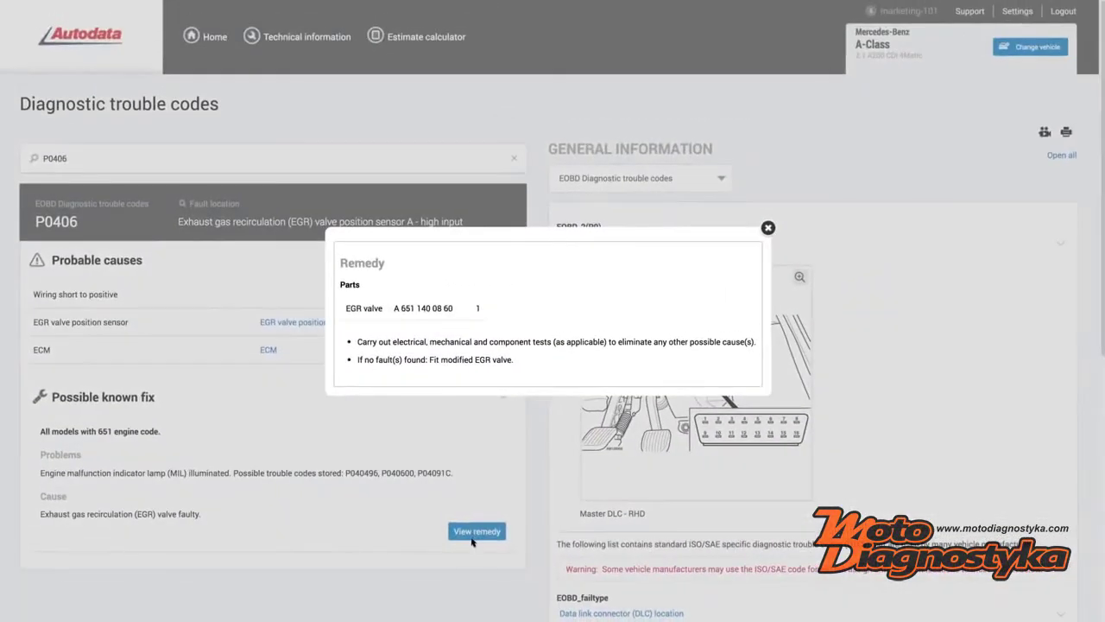
mouse_move(767, 228)
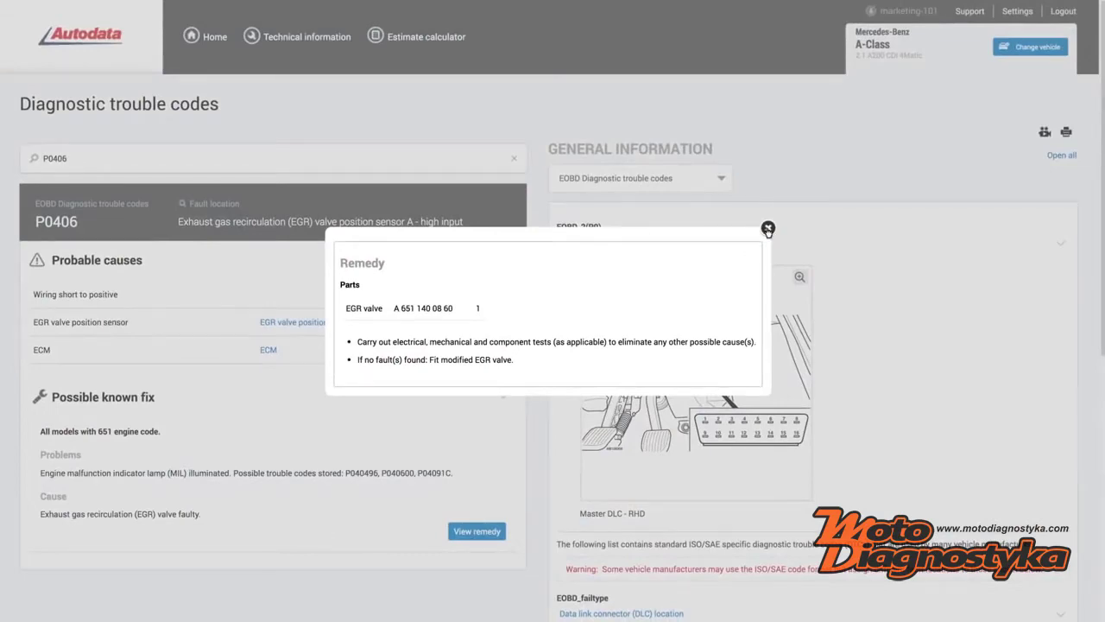
- Close the remedy and show the EGR valve position sensor's component checks and ECM pin data
left_click(768, 228)
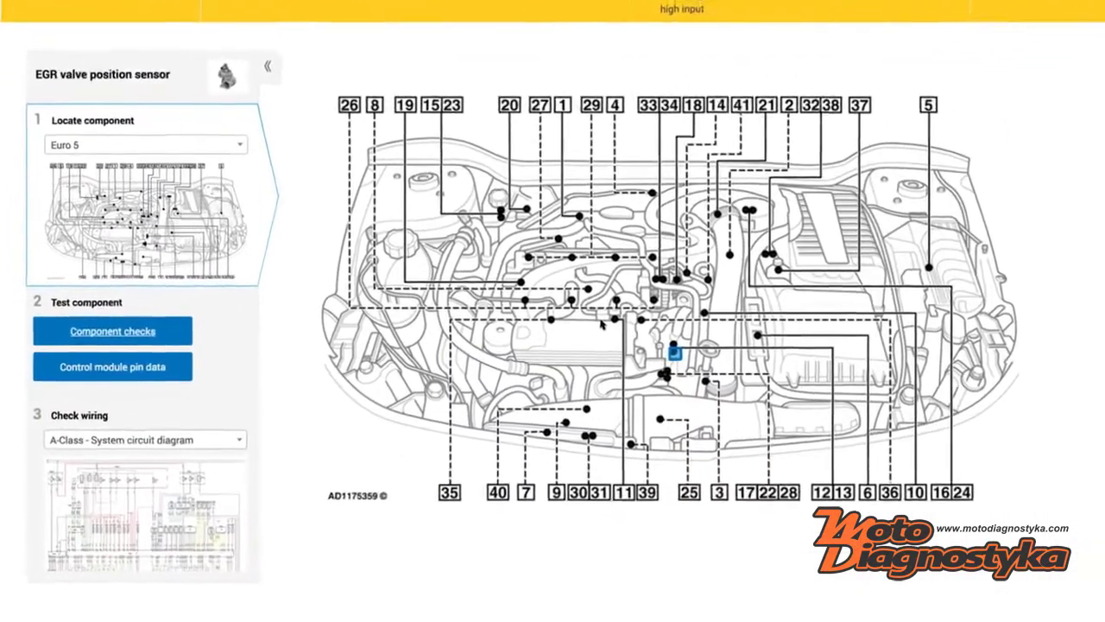
left_click(113, 330)
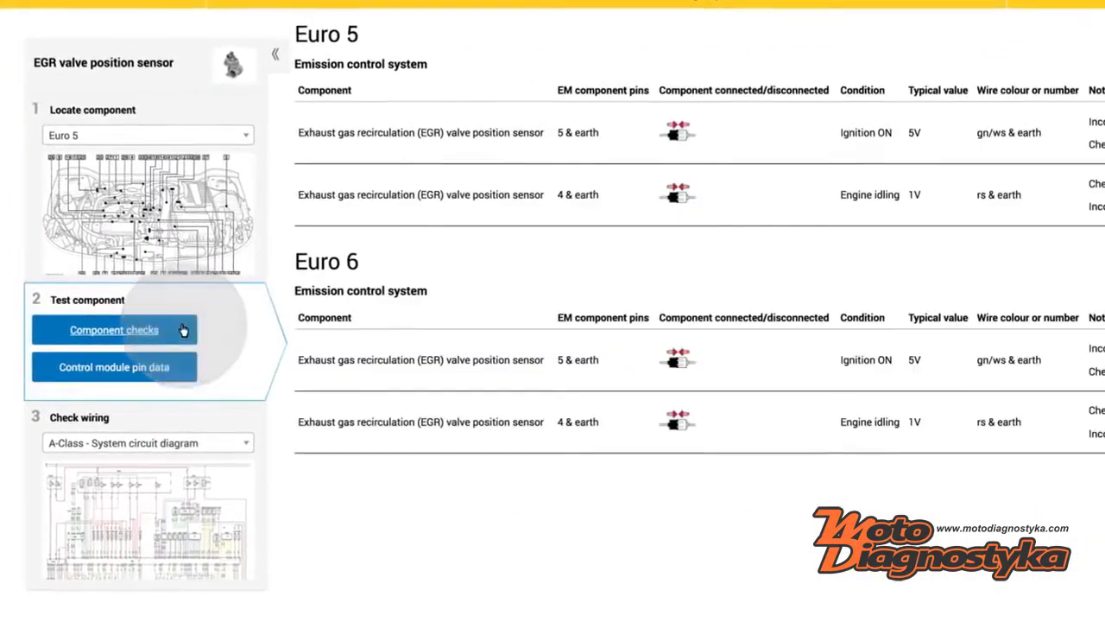
scroll("down", 3)
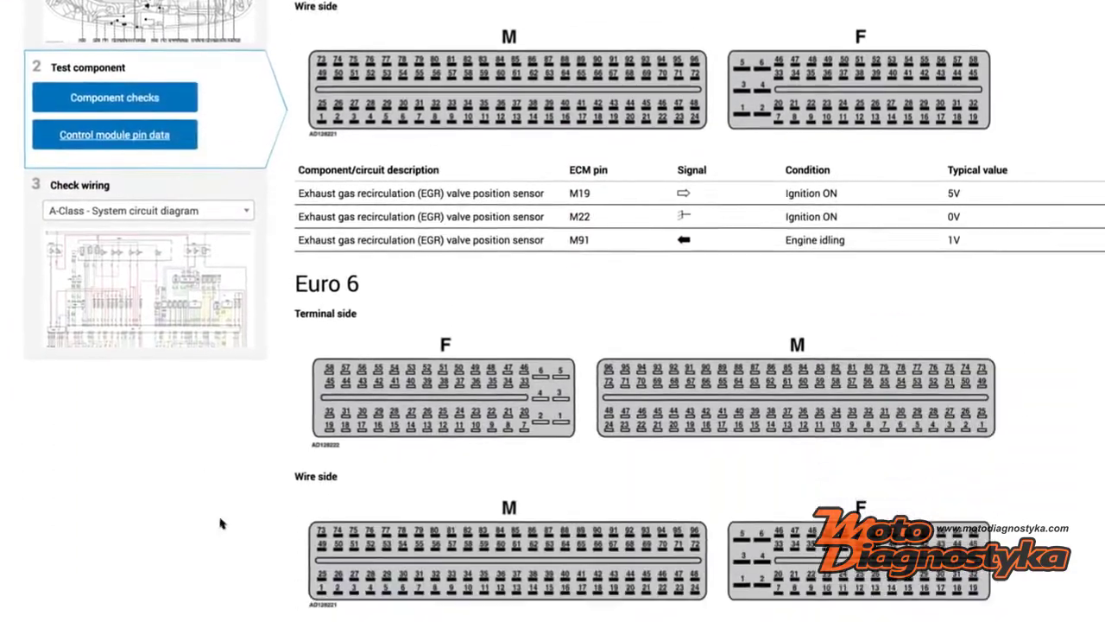